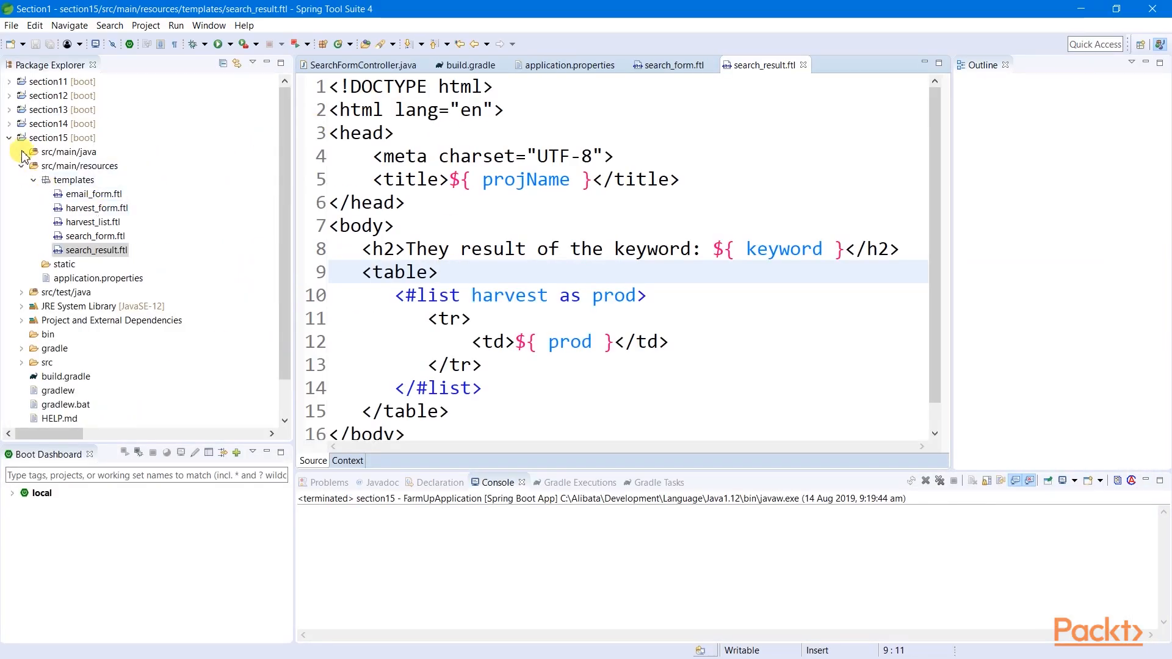
Select the packtbootregistry.azurecr.io login server line in the az acr show output for copying.
{"action": "right_click", "coordinate": [49, 138]}
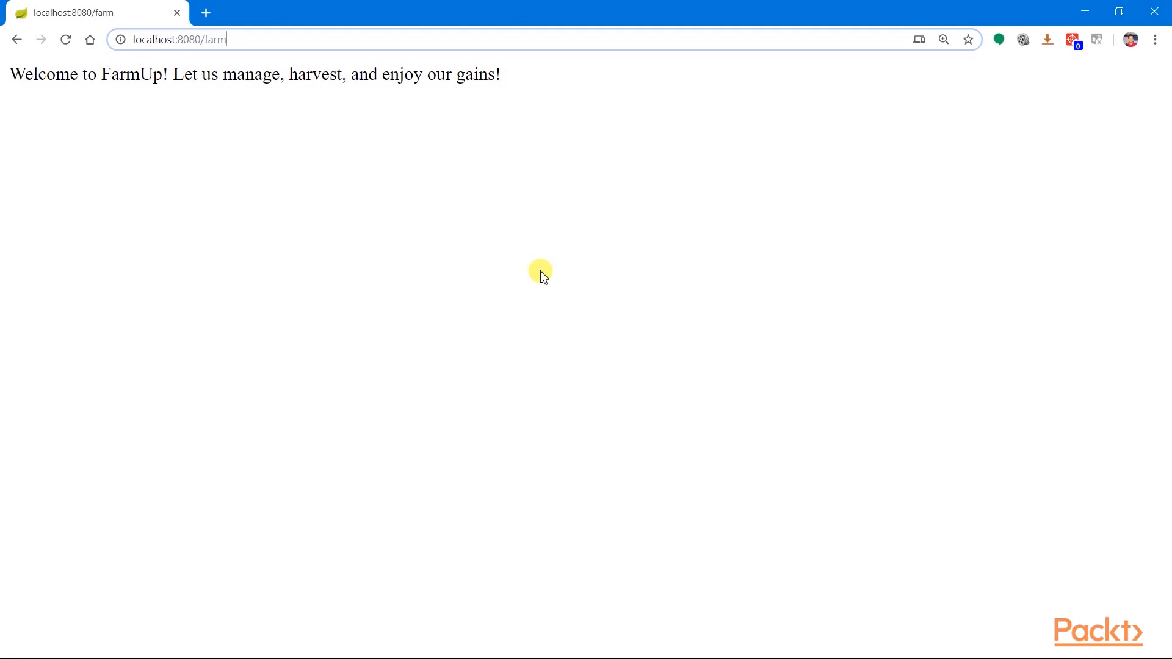
{"action": "mouse_move", "coordinate": [589, 39]}
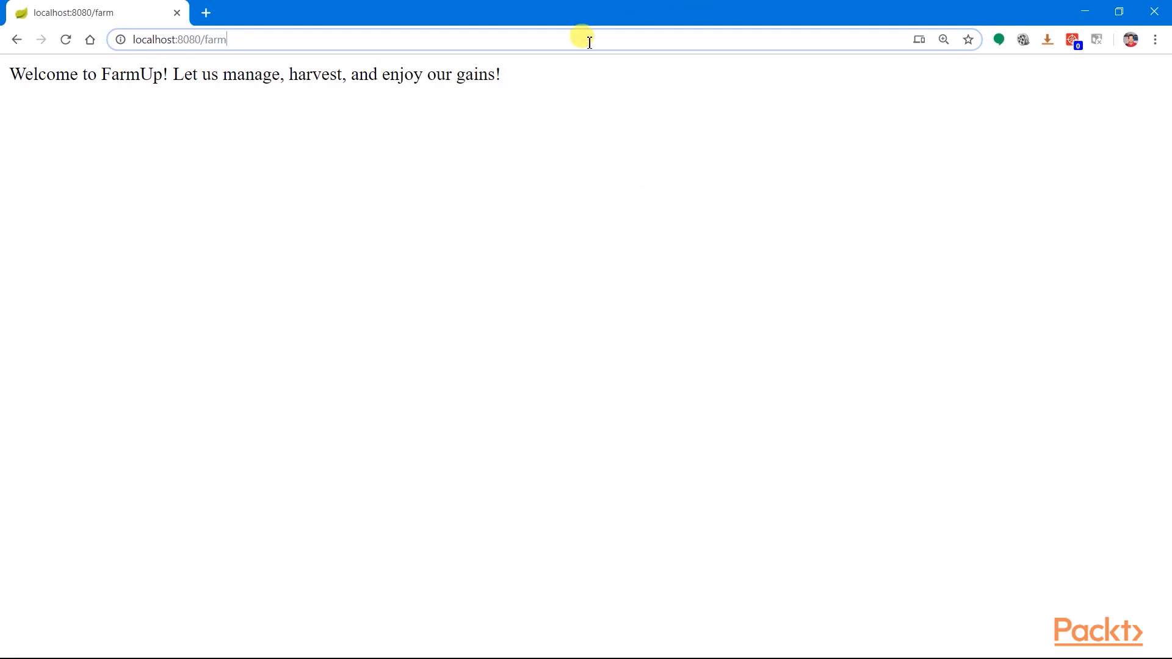
{"action": "type", "text": "/searc"}
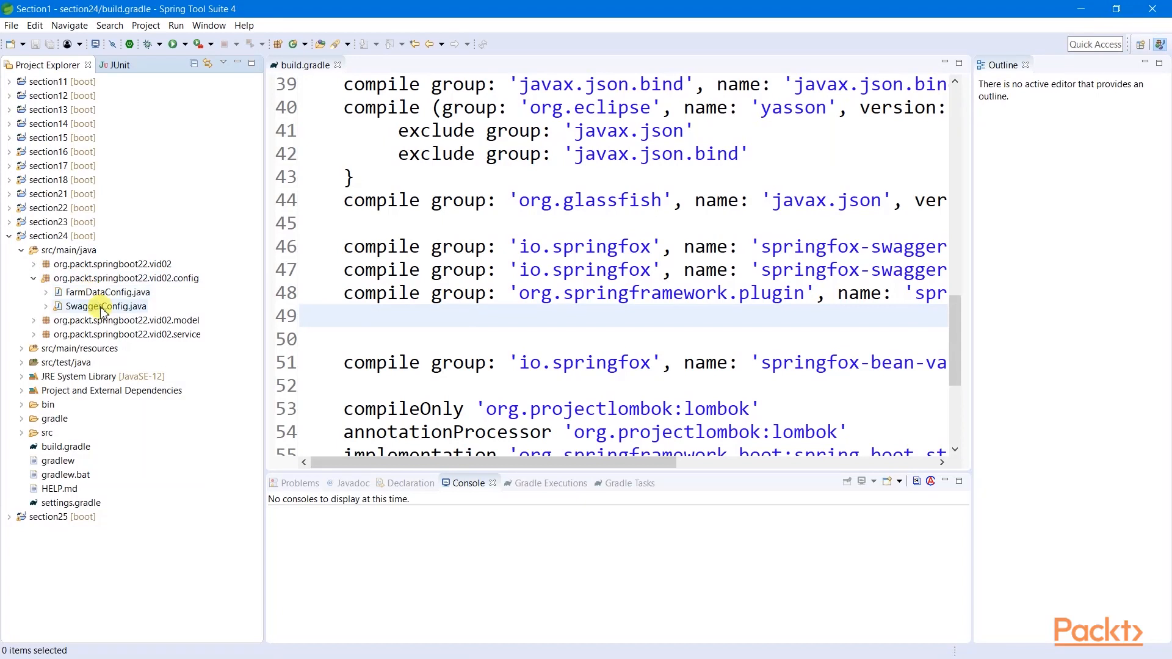
{"action": "double_click", "coordinate": [106, 307]}
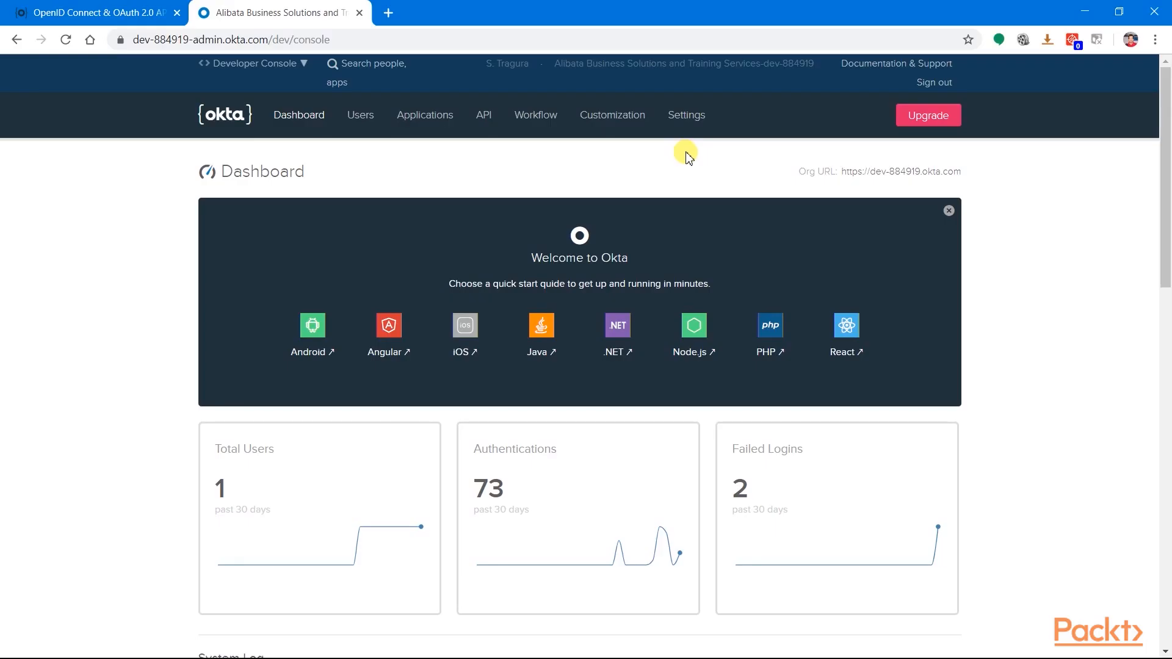
{"action": "mouse_move", "coordinate": [545, 159]}
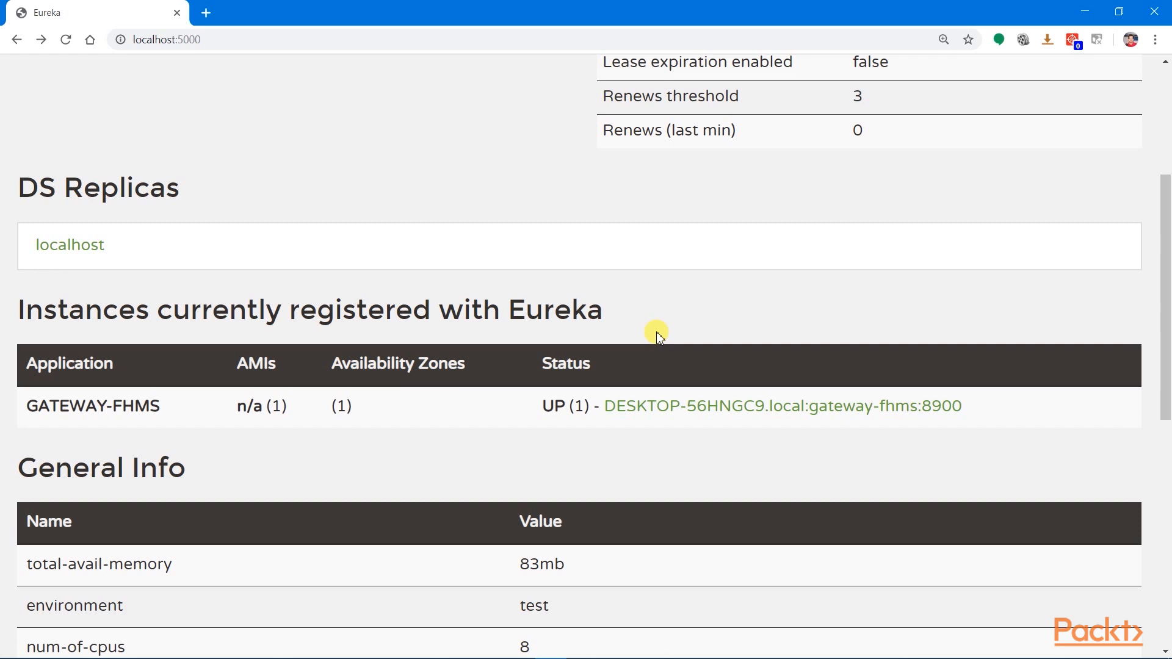
{"action": "mouse_move", "coordinate": [818, 366]}
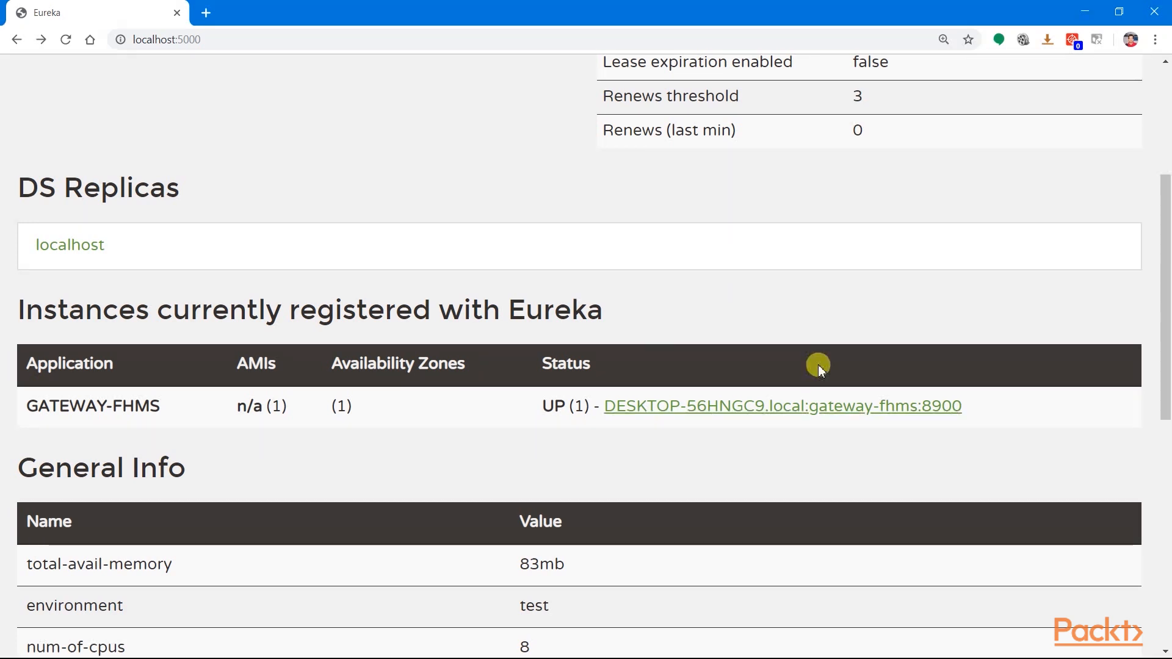
{"action": "mouse_move", "coordinate": [950, 468]}
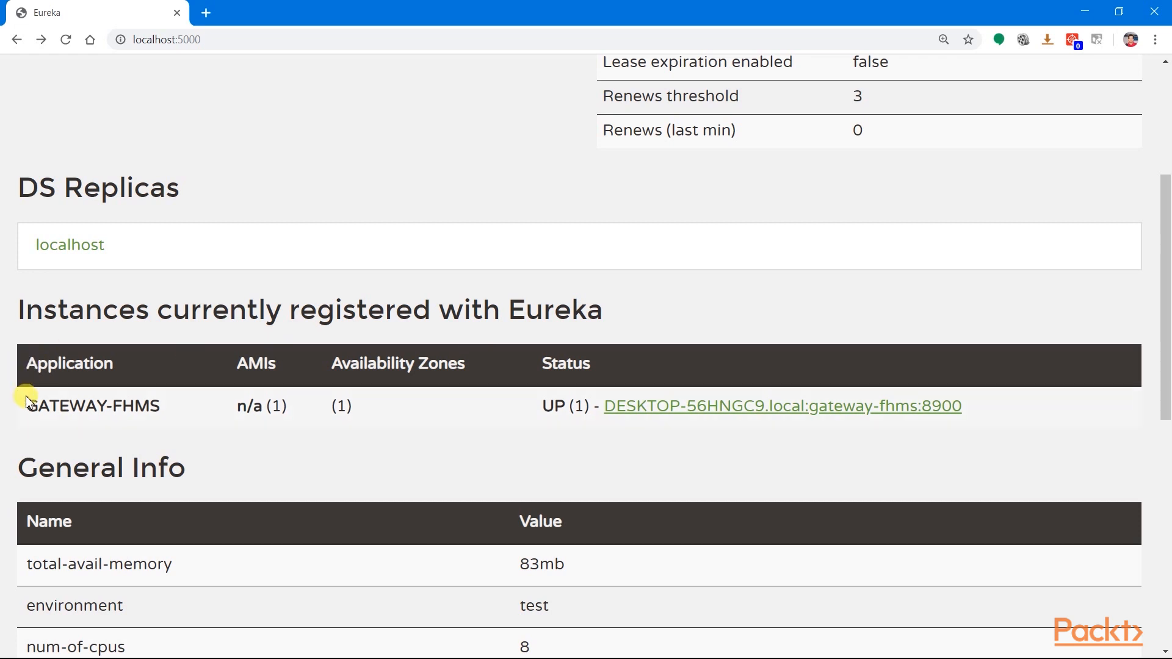
{"action": "mouse_move", "coordinate": [507, 322]}
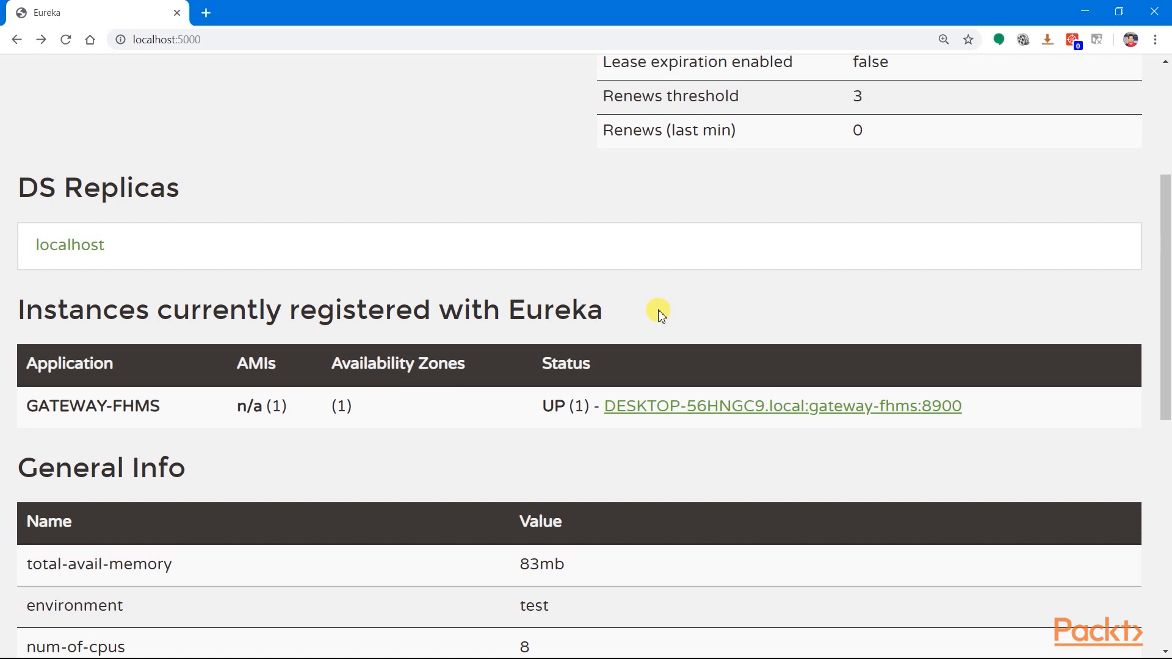
{"action": "mouse_move", "coordinate": [775, 325]}
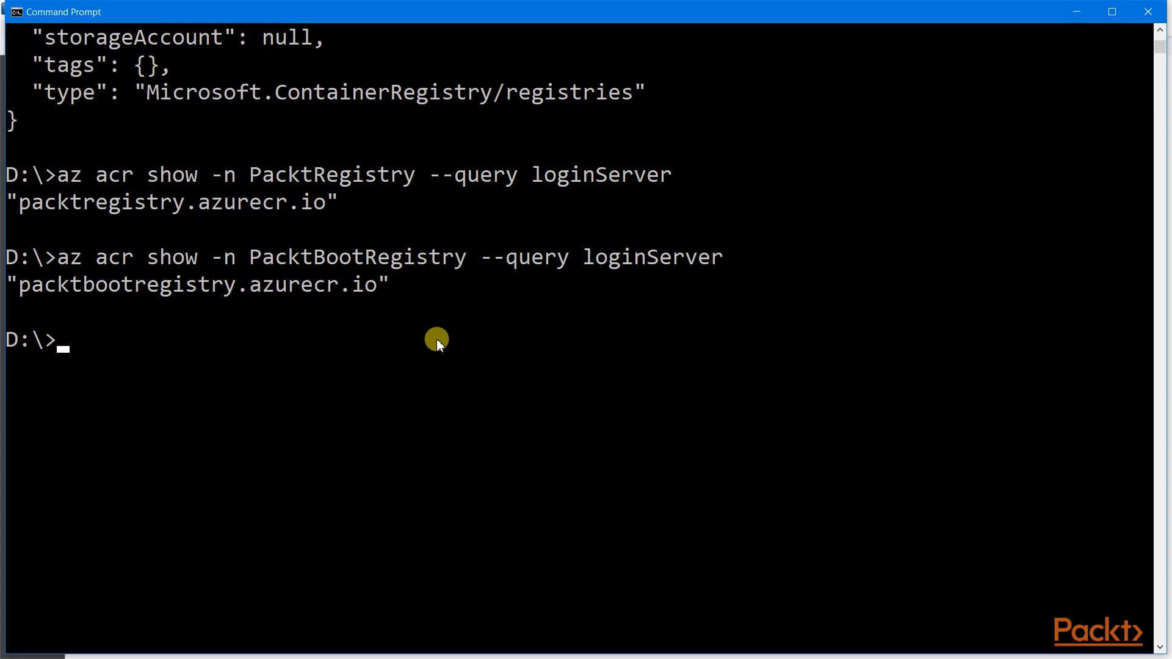
{"action": "left_click_drag", "start_coordinate": [437, 341], "coordinate": [221, 299]}
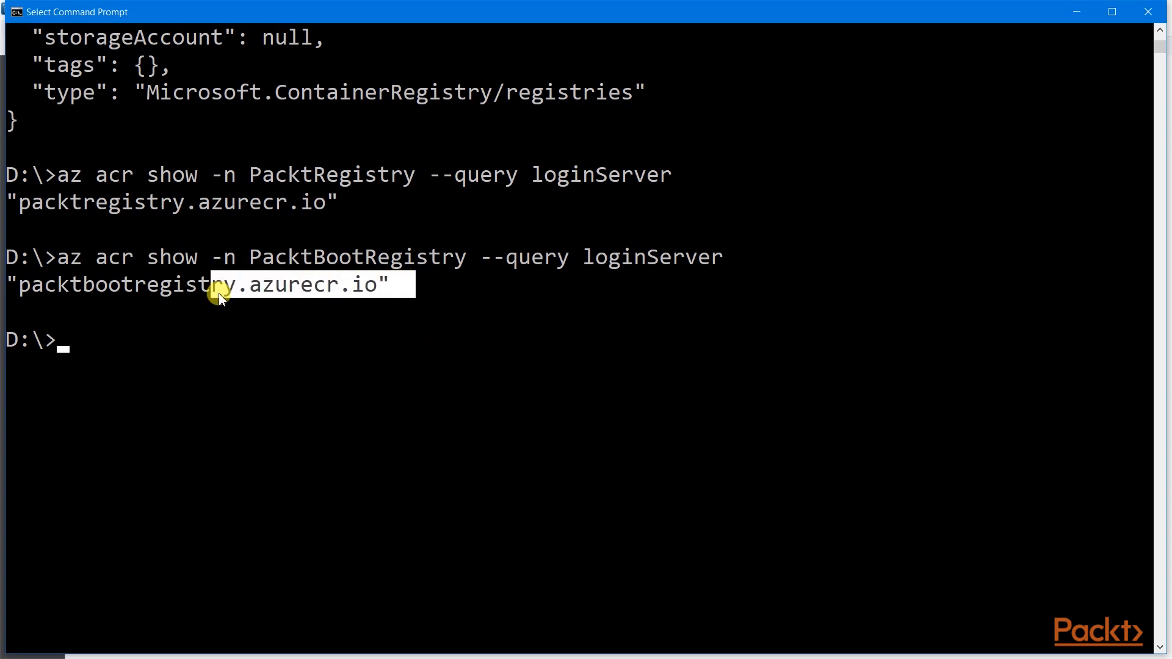